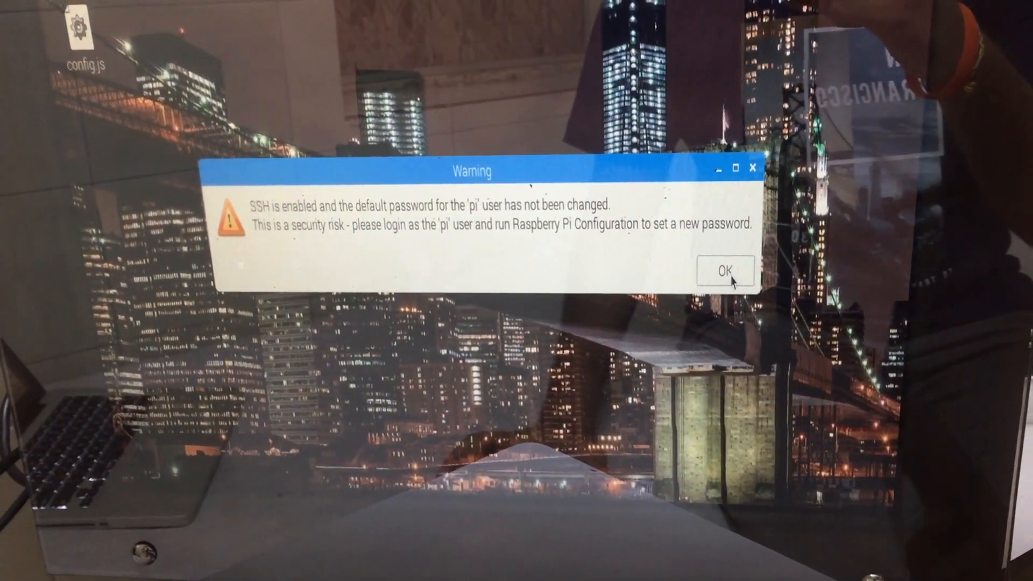
# Dismiss the SSH default-password security warning on the desktop
pyautogui.click(724, 271)
pyautogui.write('python smart-mirror.py')
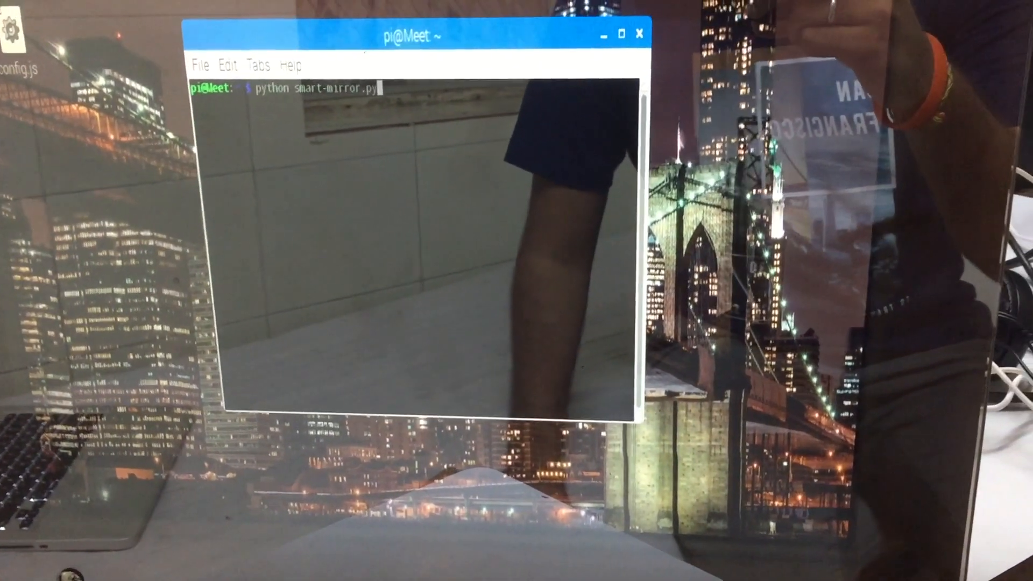
# Change into the Smart-Mirror folder and enter 'python smartmirror.py' at the prompt
pyautogui.press('Return')
pyautogui.write('cd Smart-Mirror')
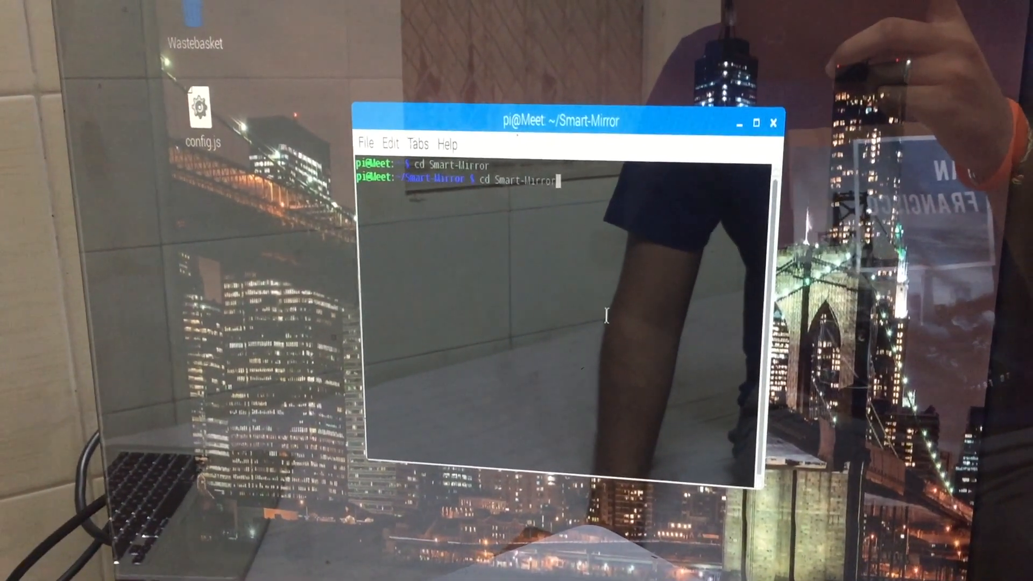
pyautogui.write('python smartmirror.py')
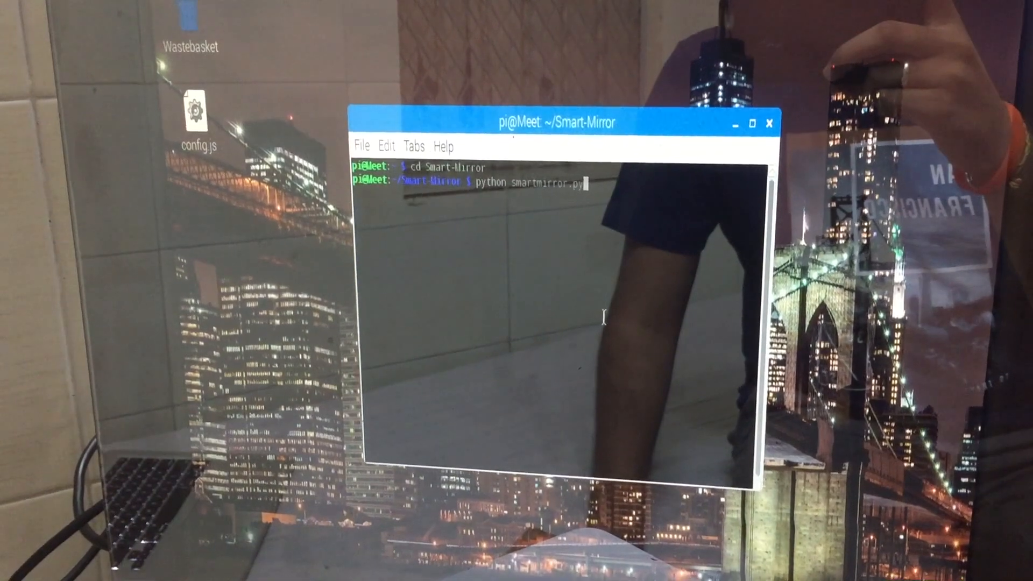